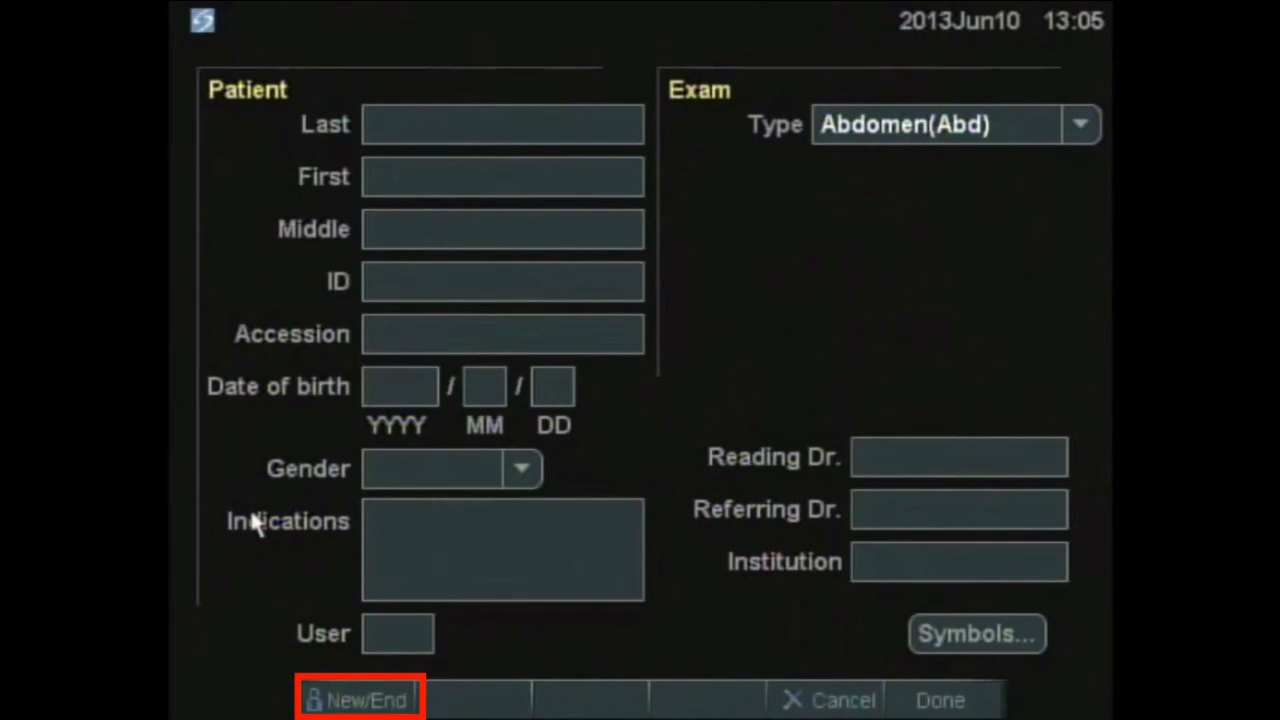
Step: End the current patient study with New/End, bringing up the patient list
click(360, 698)
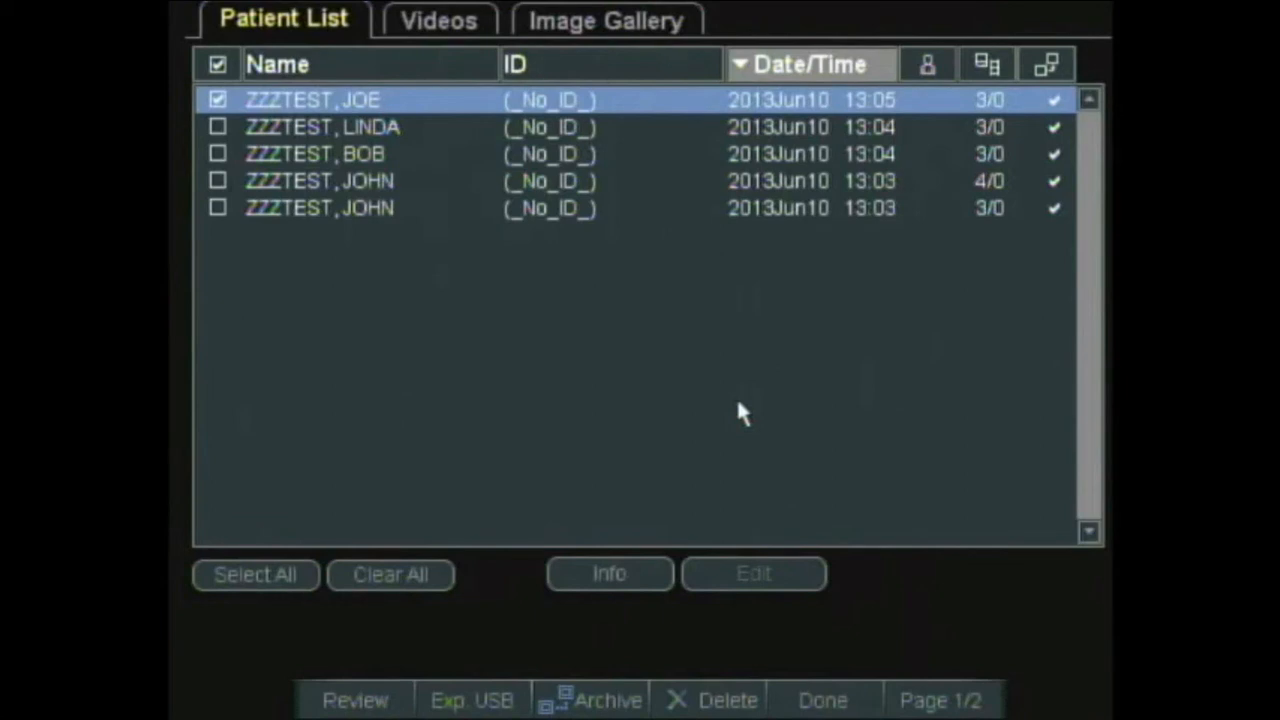
Step: Check all five archived ZZZTEST exams in the patient list
click(255, 574)
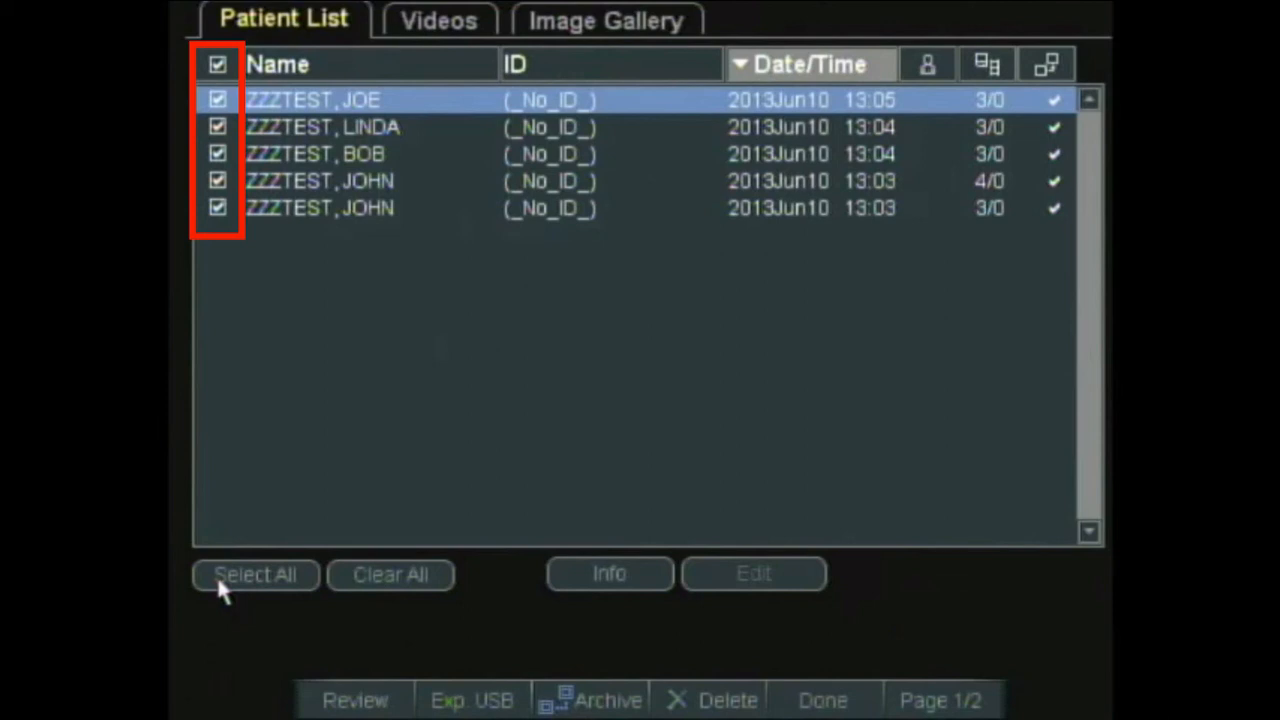
mouse_move(460, 540)
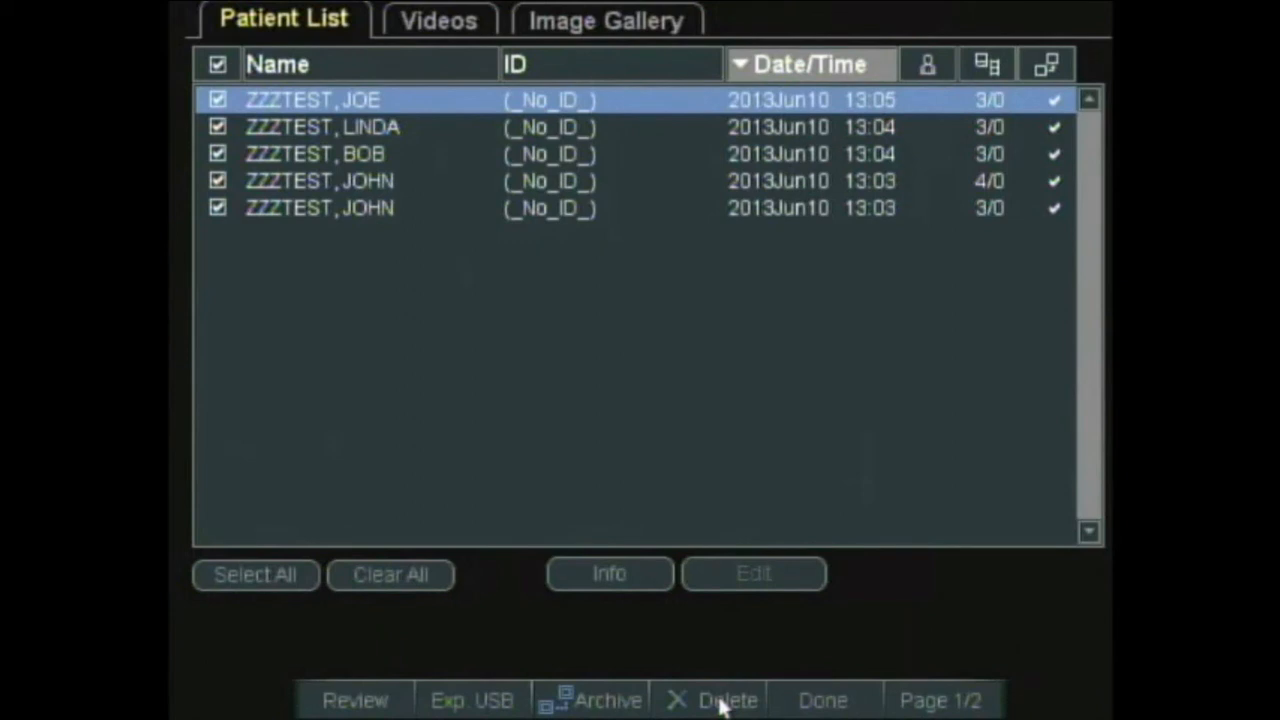
Step: Delete the checked ZZZTEST studies and confirm Yes in the prompt
click(726, 700)
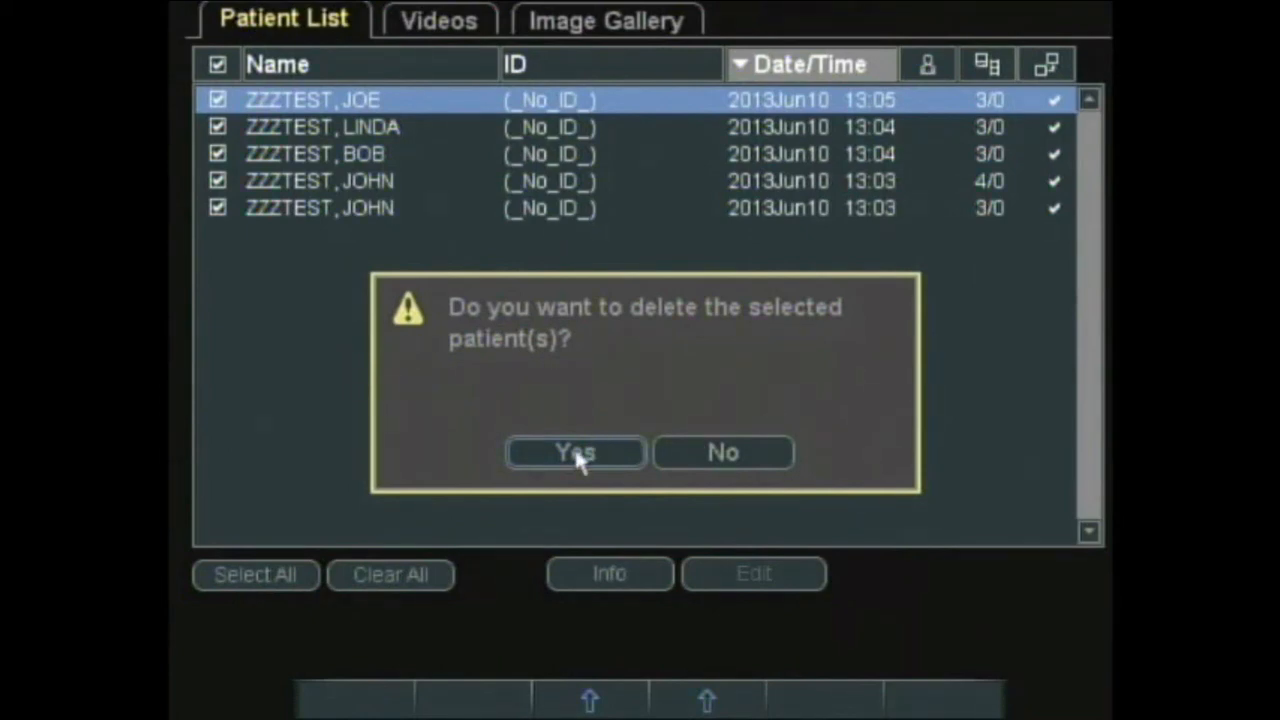
click(575, 452)
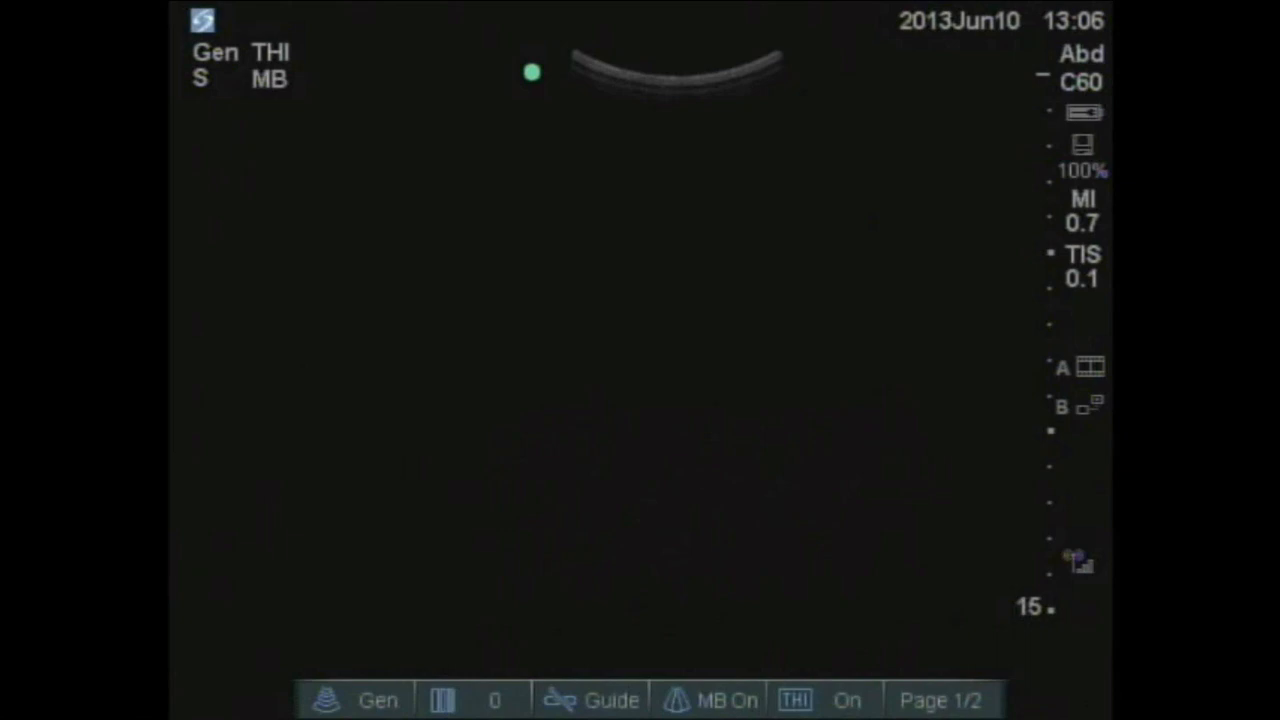
Step: Exit to live imaging and confirm the storage indicator reads 100% free
click(1082, 155)
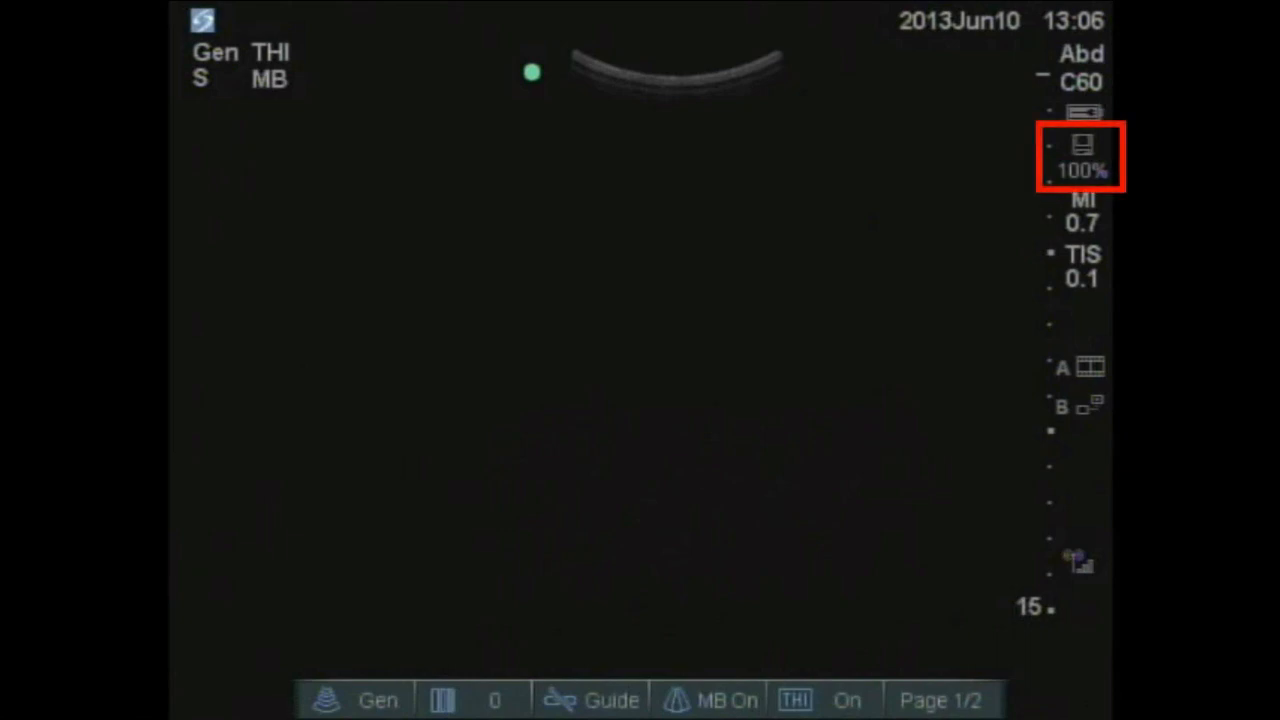